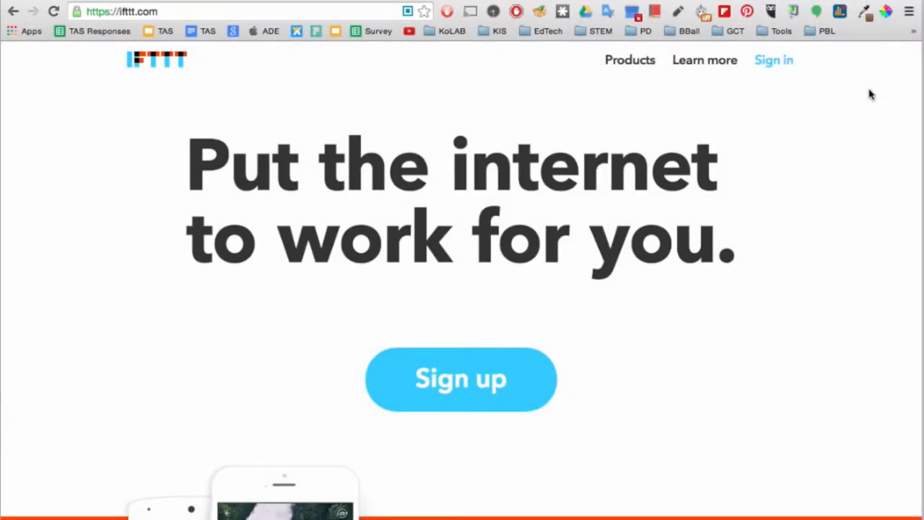
mouse_move(917, 97)
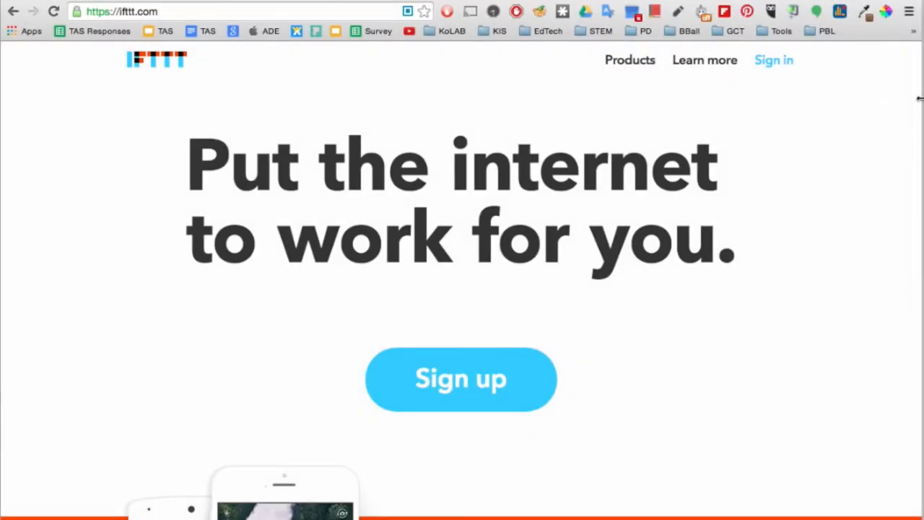
mouse_move(719, 66)
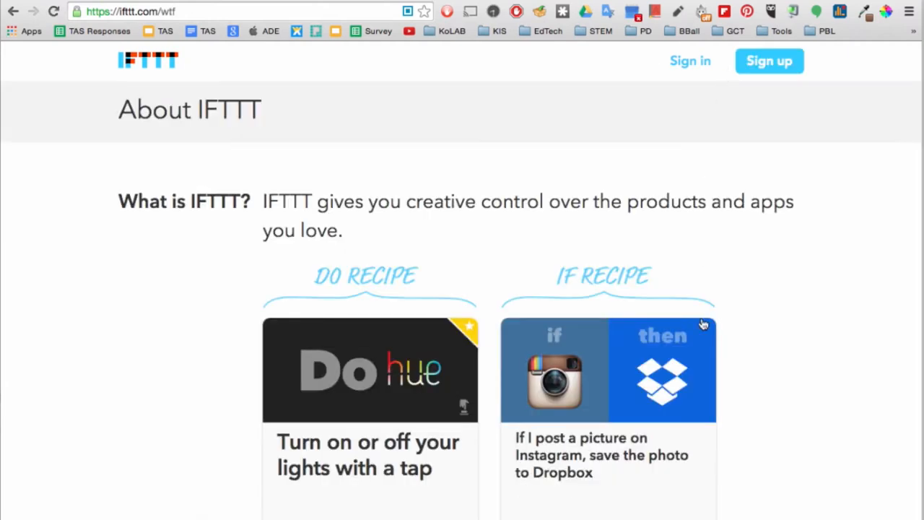
- Scroll the About IFTTT page down to the 'What are Recipes' section
scroll(down, 3)
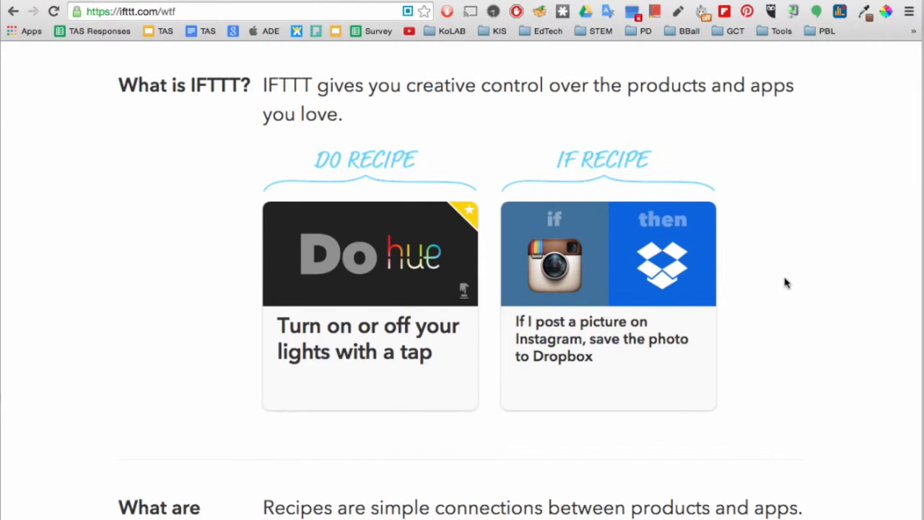
mouse_move(791, 273)
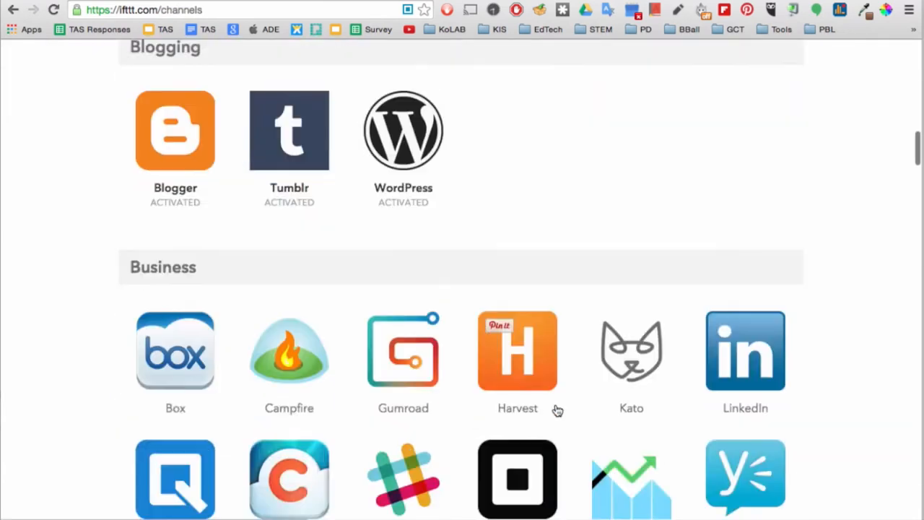
- Find the Dropbox channel, activate it, and allow IFTTT access to Dropbox files
text(dropbox)
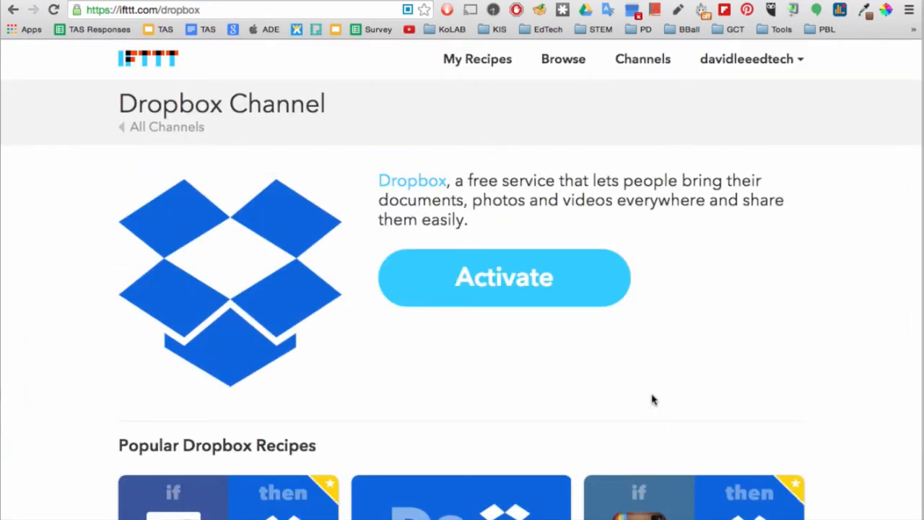
click(503, 277)
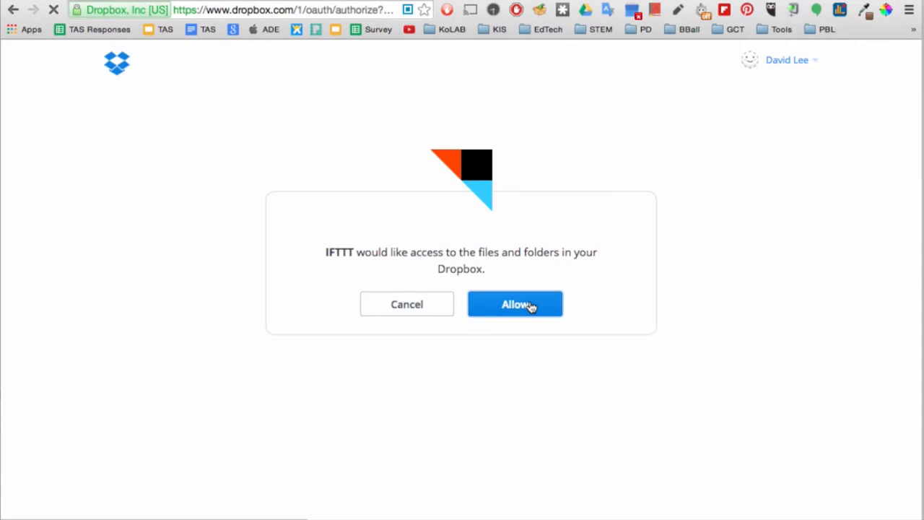
click(515, 304)
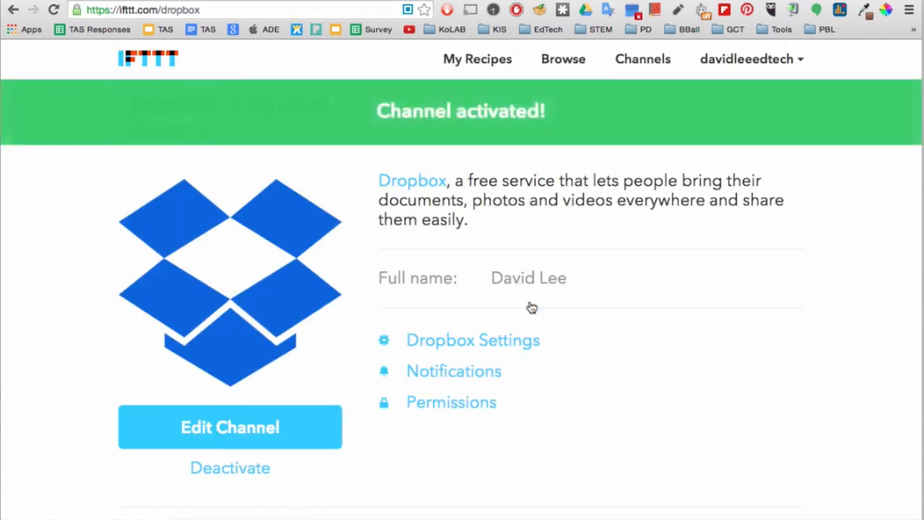
click(748, 60)
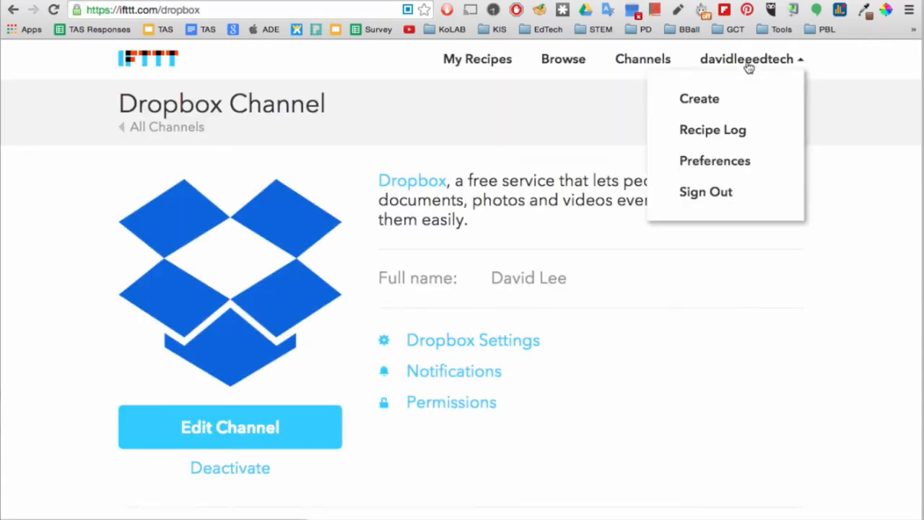
- Create a new recipe with YouTube's 'New liked video' as the trigger
click(699, 99)
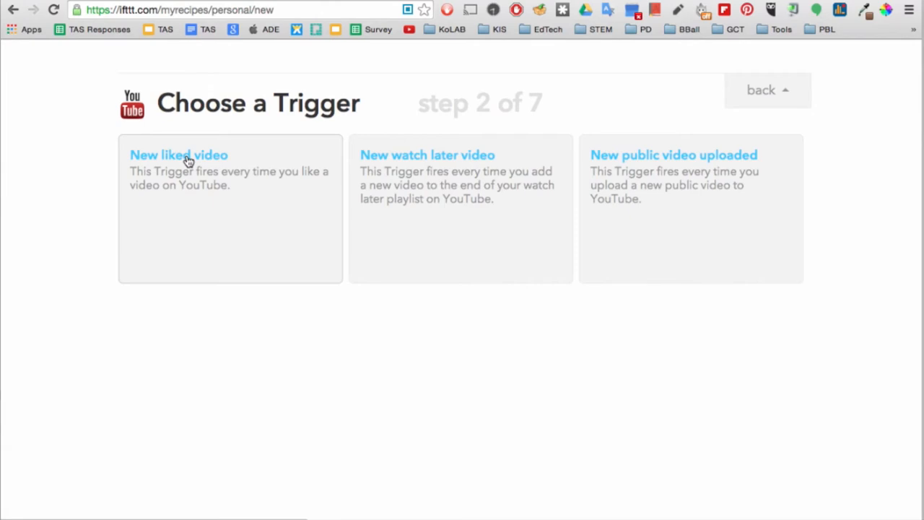
click(178, 155)
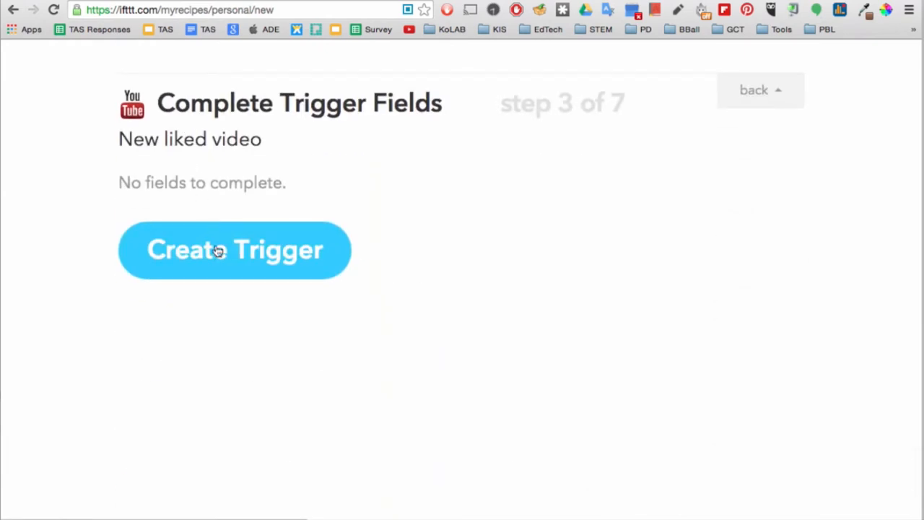
click(234, 250)
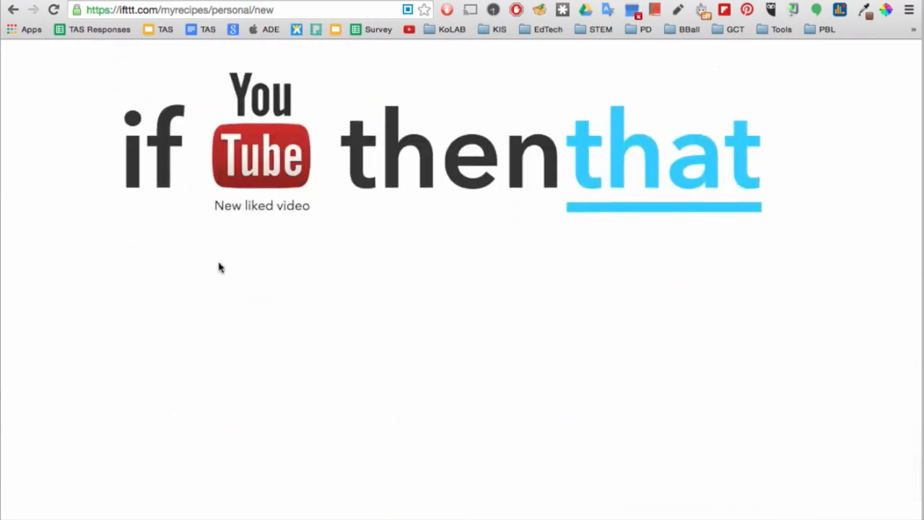
- Set the action to WordPress 'Create a post' with tags 'IFTTT, YouTube'
click(664, 151)
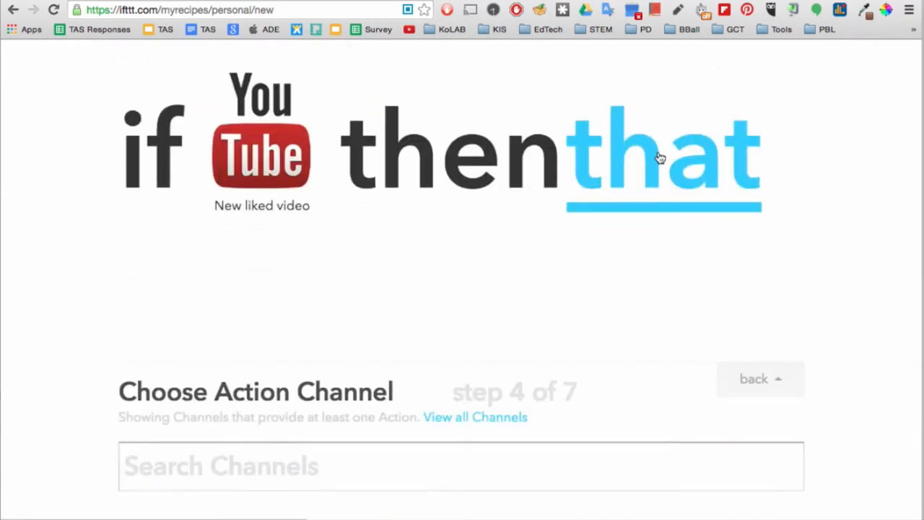
text(Wordpress)
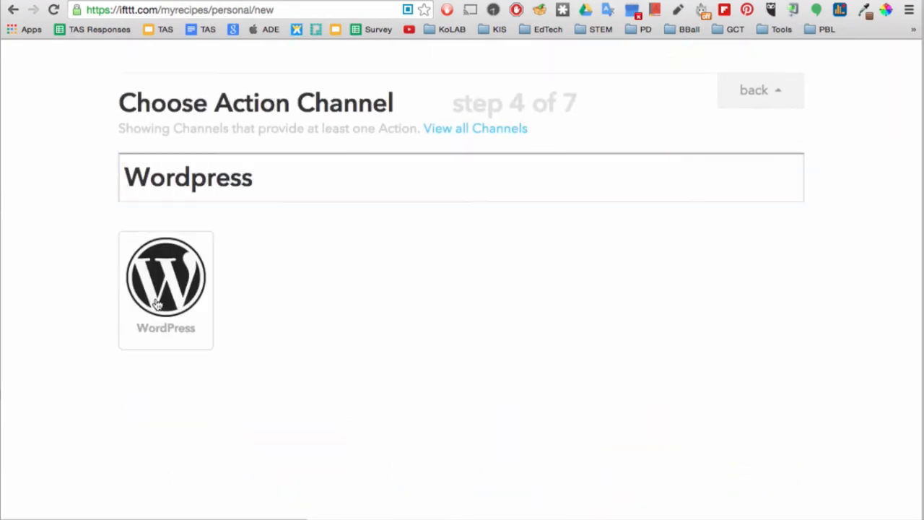
click(165, 276)
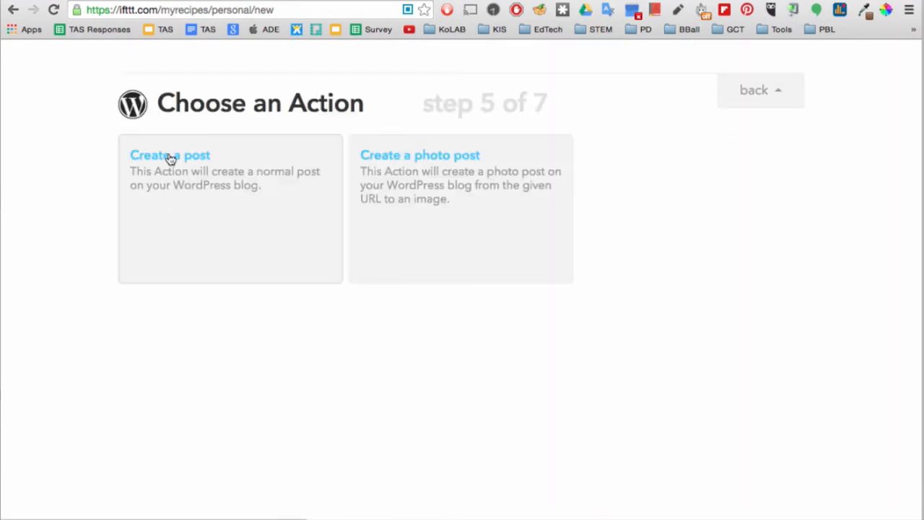
click(170, 155)
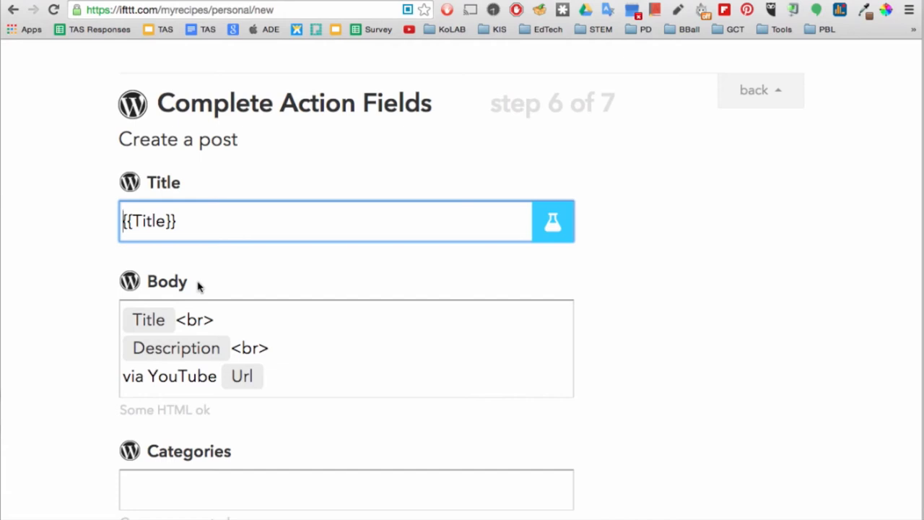
scroll(down, 3)
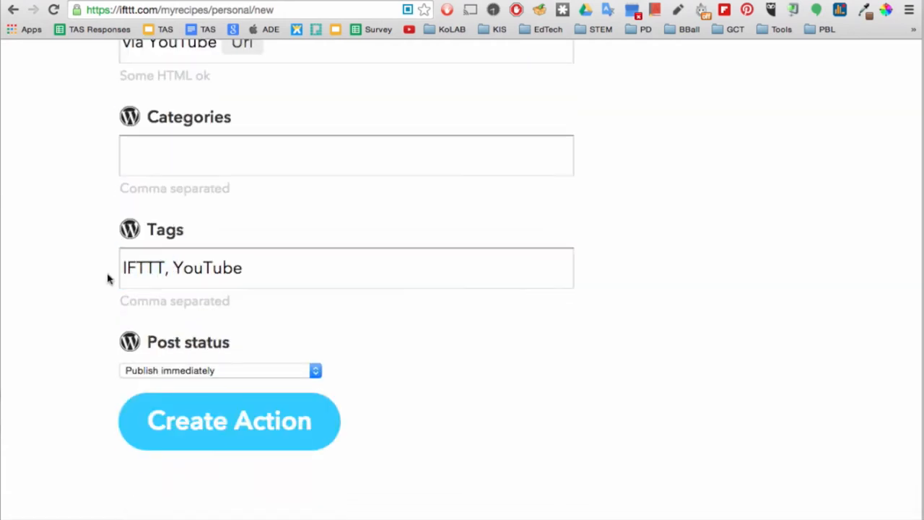
scroll(down, 3)
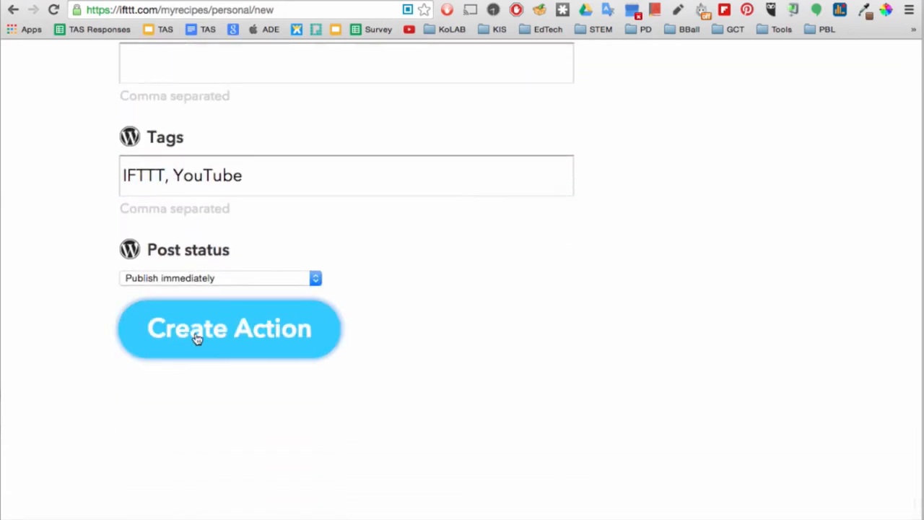
- Confirm the WordPress post action and save the YouTube-to-WordPress recipe
click(229, 329)
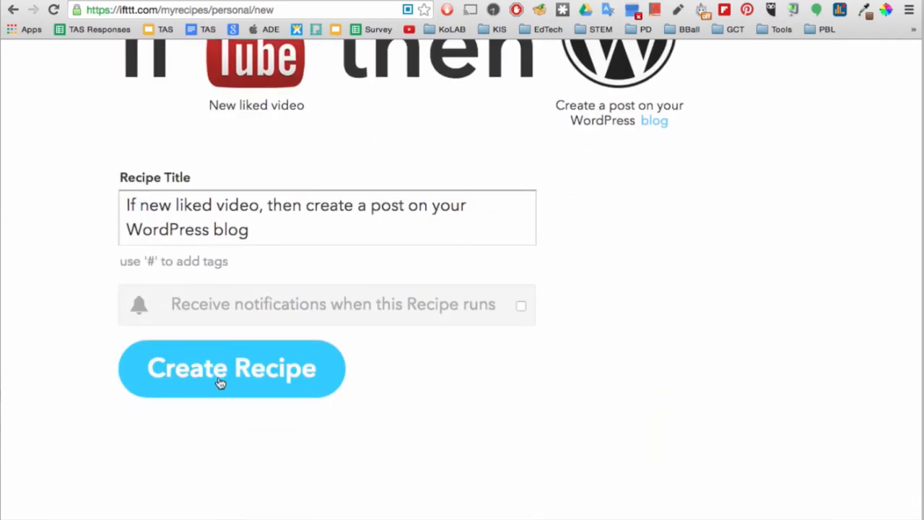
click(231, 368)
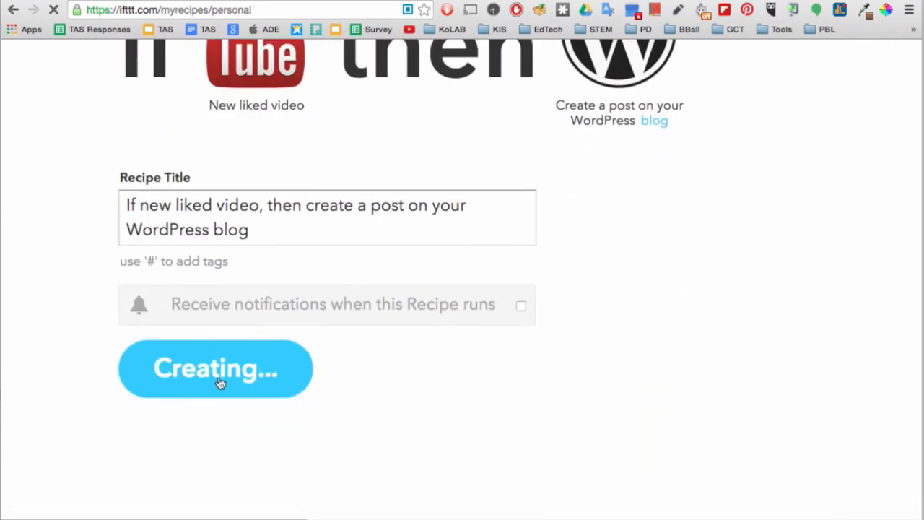
click(216, 368)
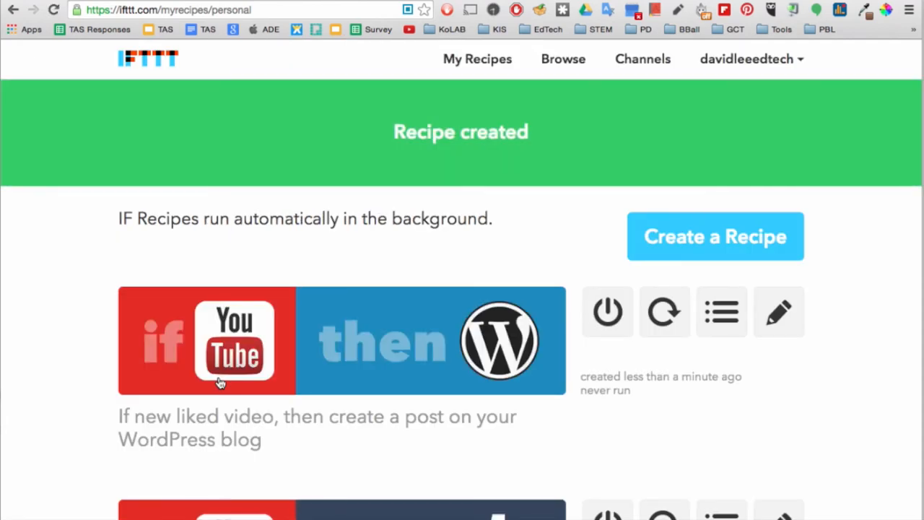